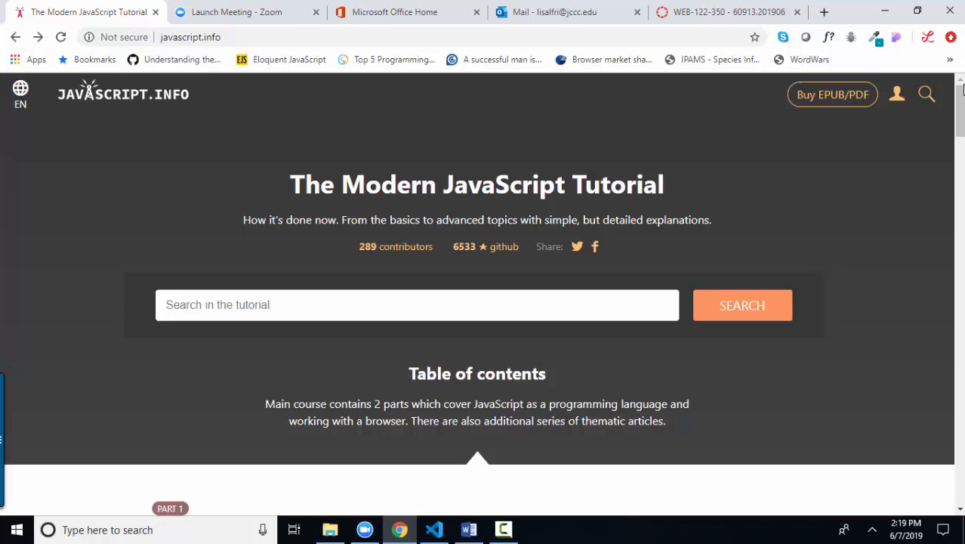
# Step: Open the '2.2 Code structure' lesson under JavaScript Fundamentals from the contents
pyautogui.scroll(-3)
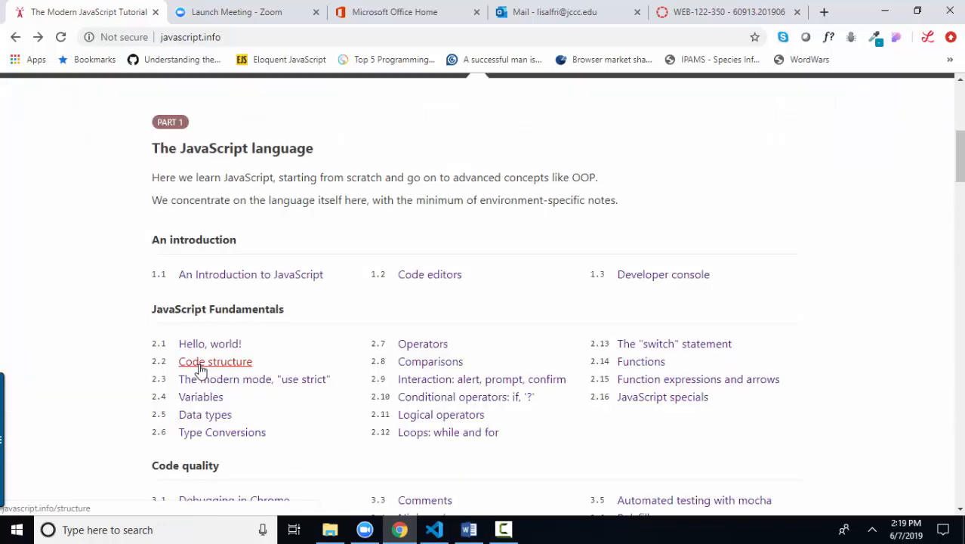
pyautogui.click(215, 361)
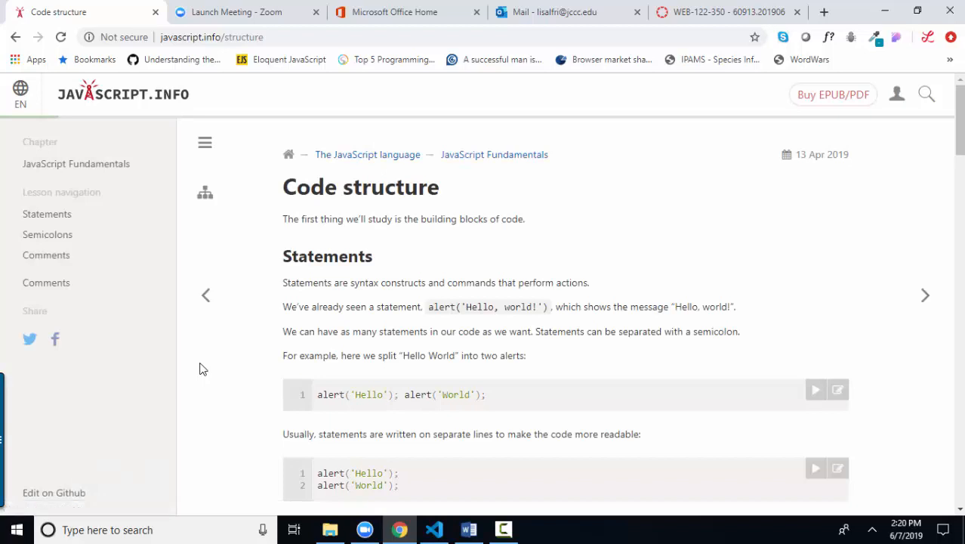
pyautogui.moveTo(204, 365)
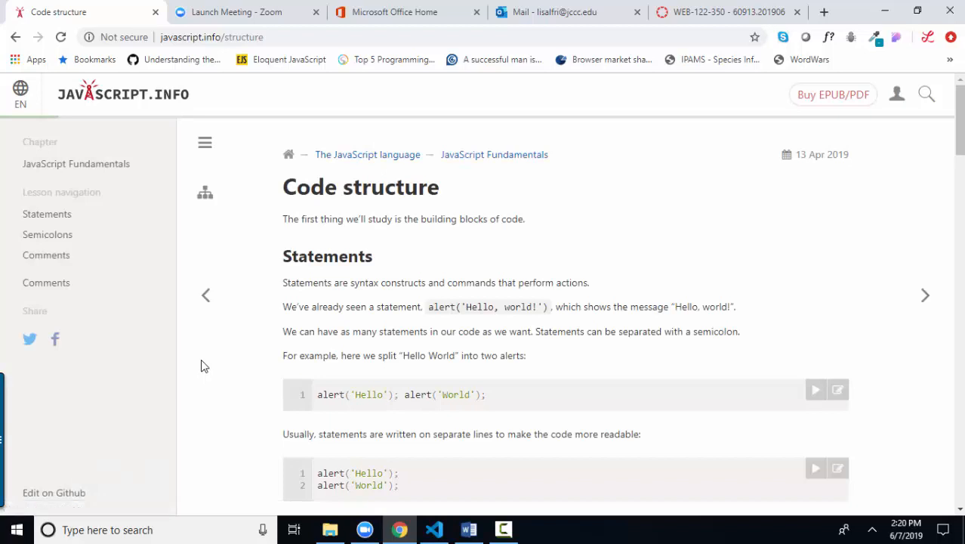
pyautogui.moveTo(451, 411)
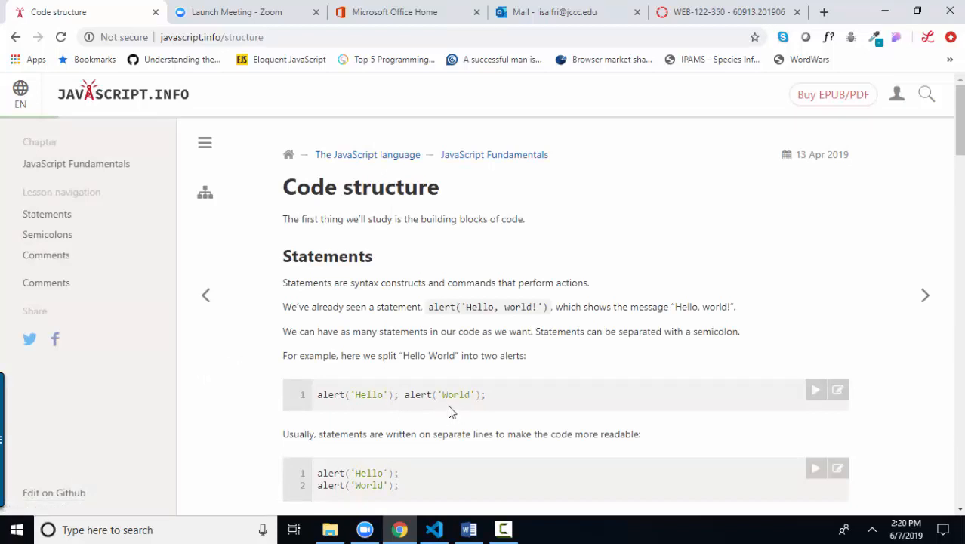
# Step: Highlight the two-line alert example under Statements, then move down to the Semicolons heading
pyautogui.scroll(-3)
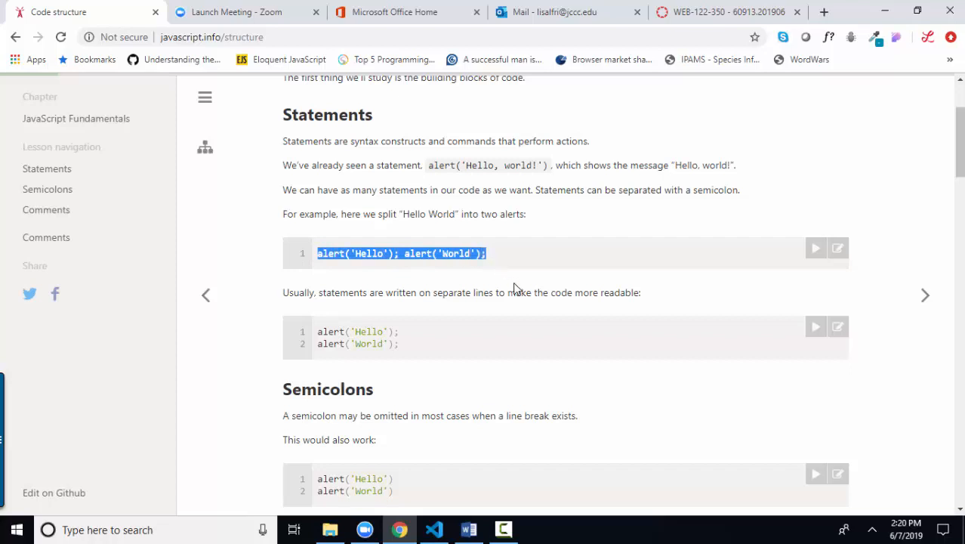
pyautogui.click(420, 254)
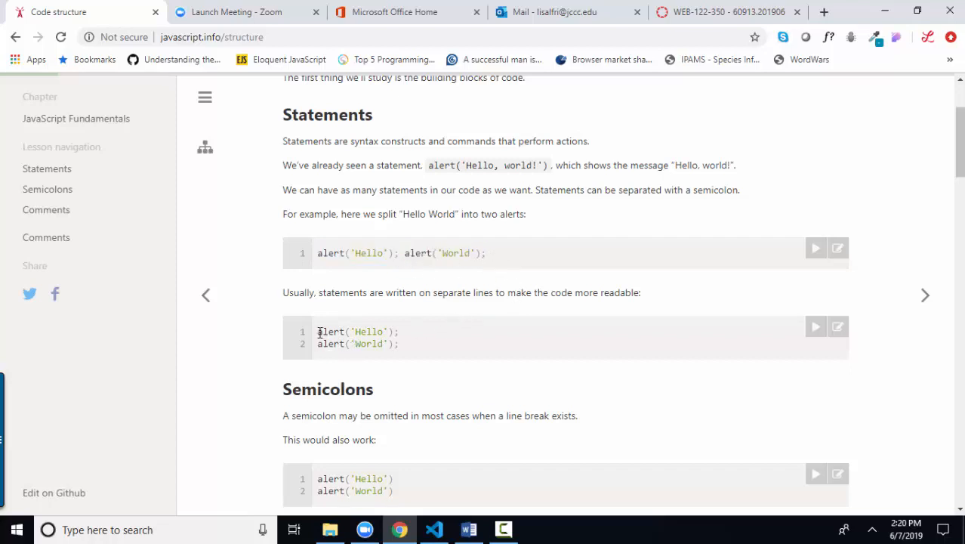
pyautogui.moveTo(317, 333); pyautogui.dragTo(399, 345)
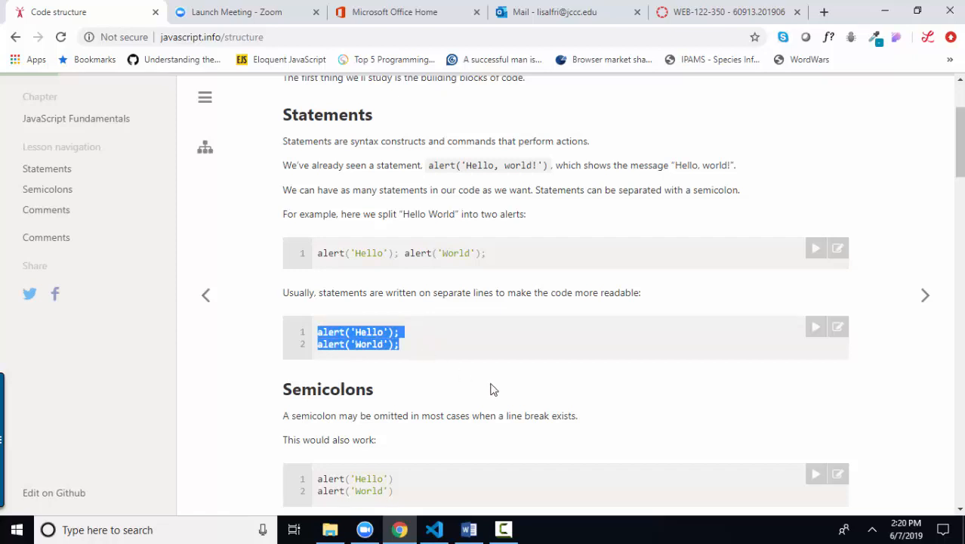
pyautogui.scroll(-3)
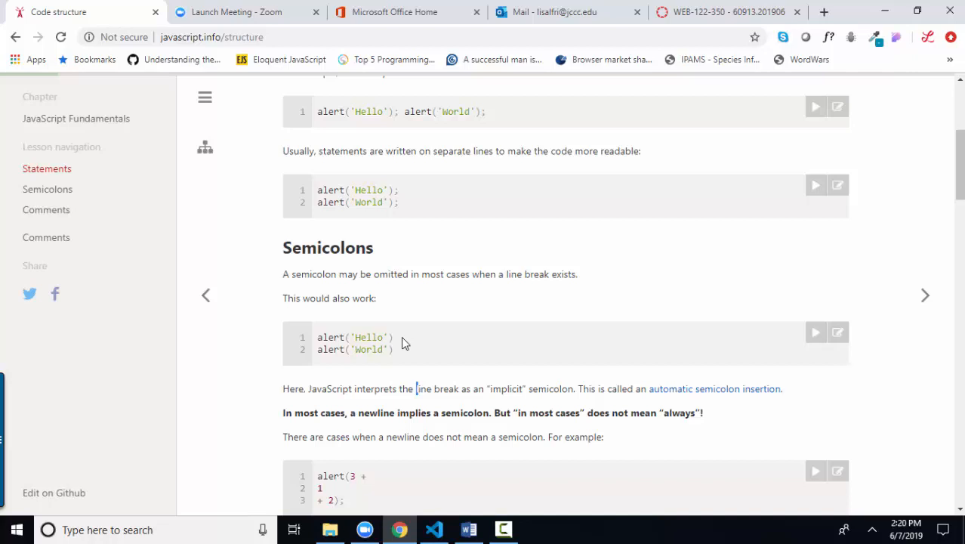
pyautogui.moveTo(714, 388)
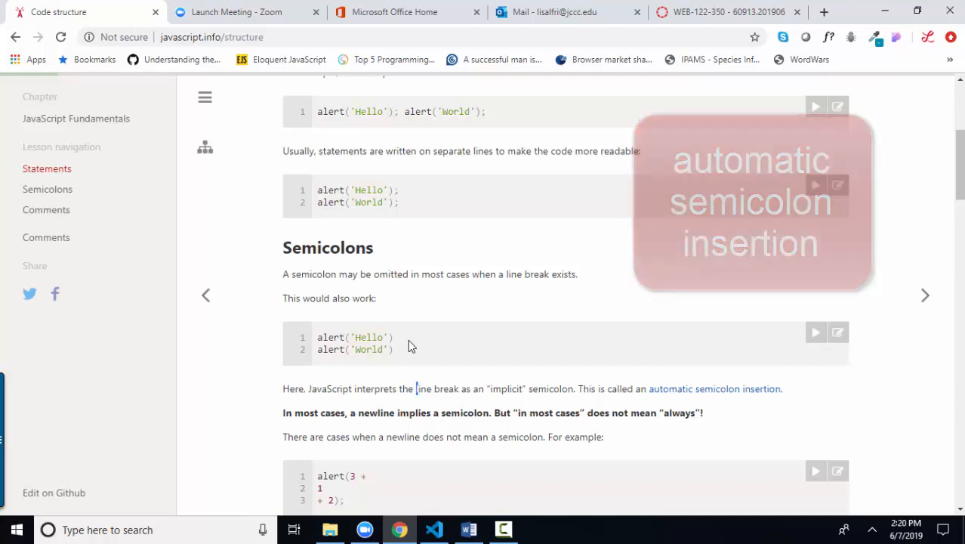
# Step: Highlight the missing-semicolon error code and how the engine merges alert with [1, 2].forEach
pyautogui.scroll(-3)
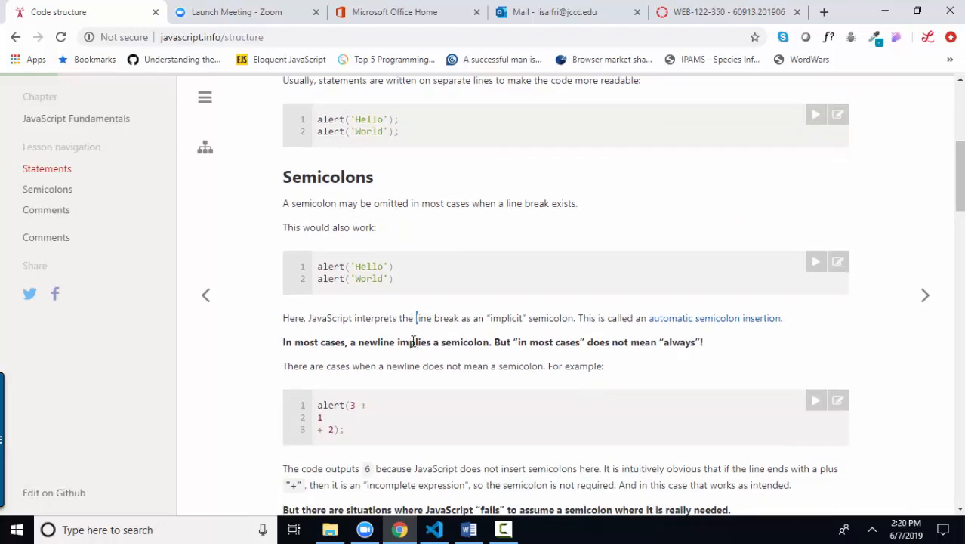
pyautogui.moveTo(413, 353)
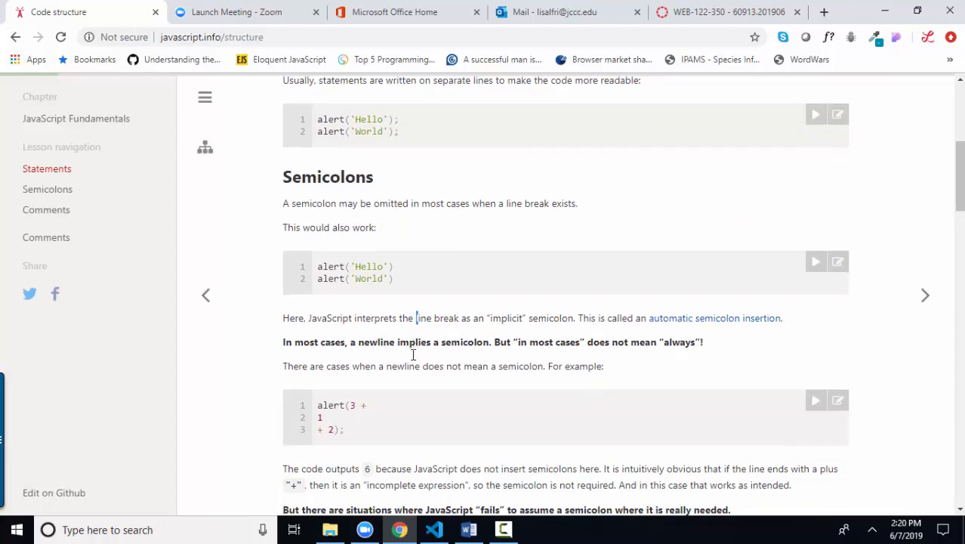
pyautogui.scroll(-3)
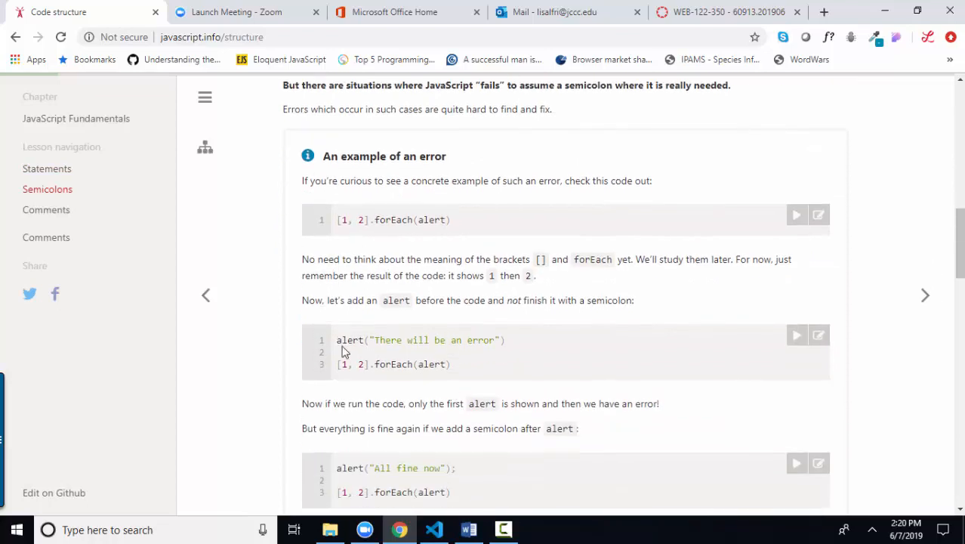
pyautogui.moveTo(338, 339); pyautogui.dragTo(450, 364)
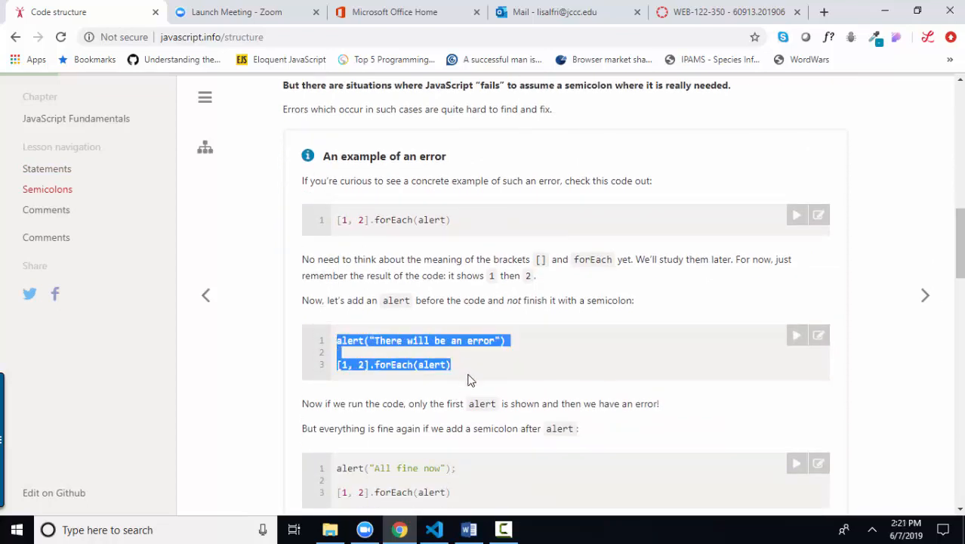
pyautogui.scroll(-3)
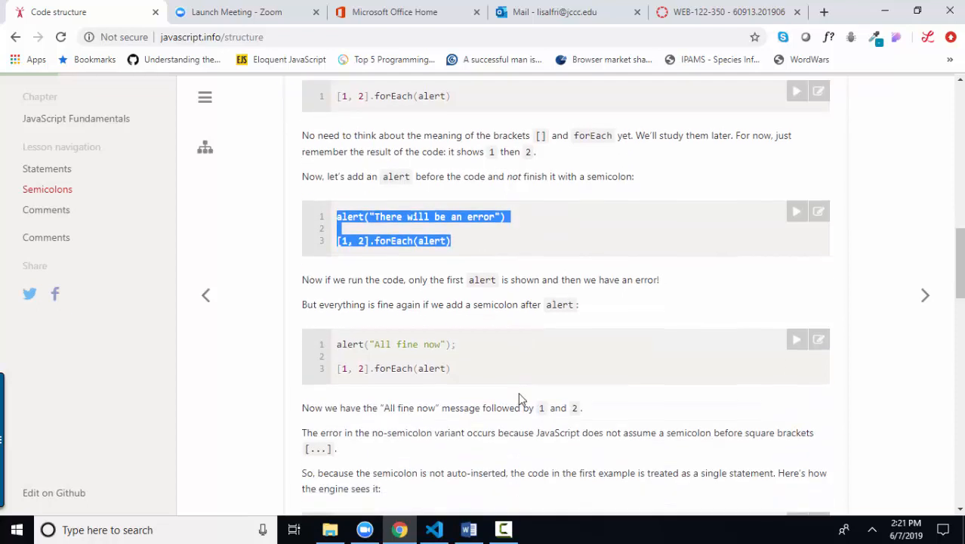
pyautogui.scroll(-3)
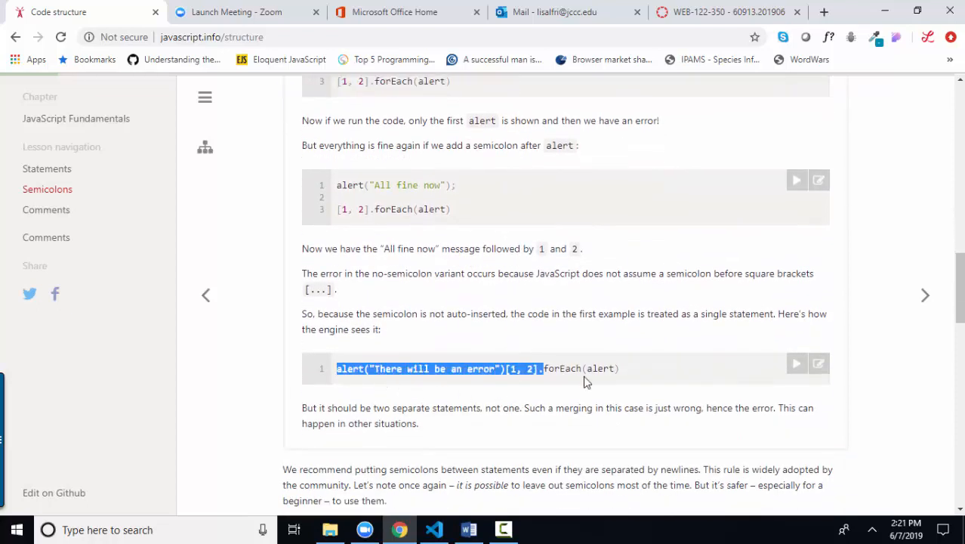
pyautogui.moveTo(540, 368); pyautogui.dragTo(619, 369)
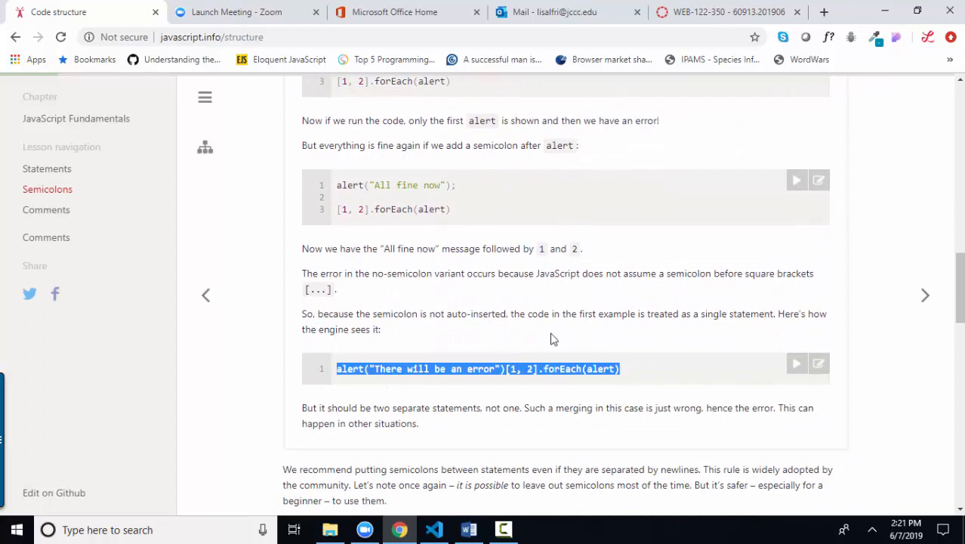
pyautogui.moveTo(375, 243)
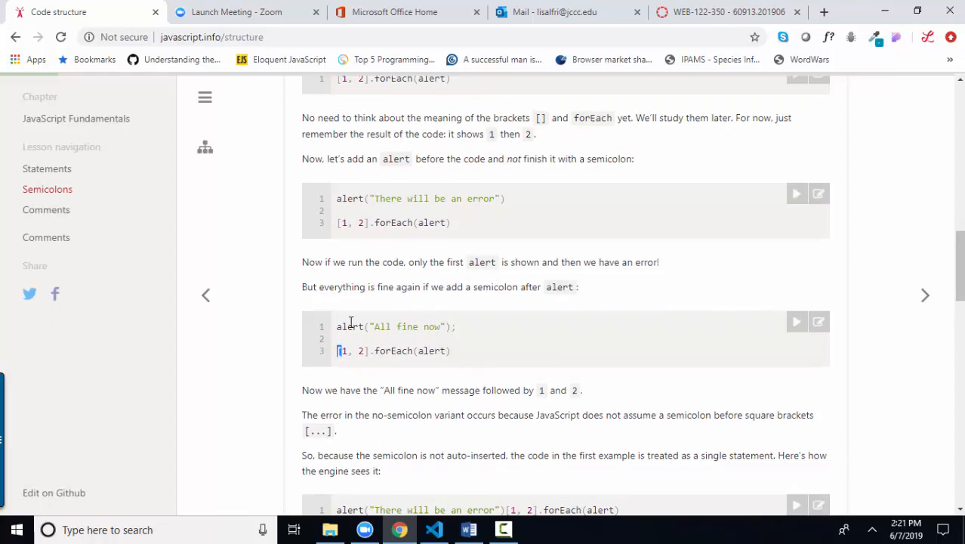
# Step: Highlight the fixed example with the semicolon and the merged single-statement version
pyautogui.moveTo(337, 326); pyautogui.dragTo(451, 350)
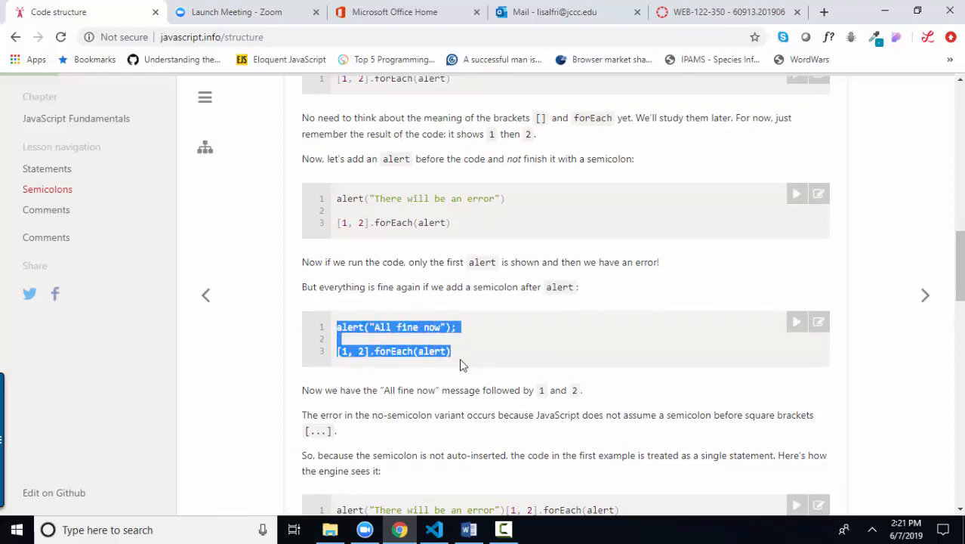
pyautogui.scroll(-3)
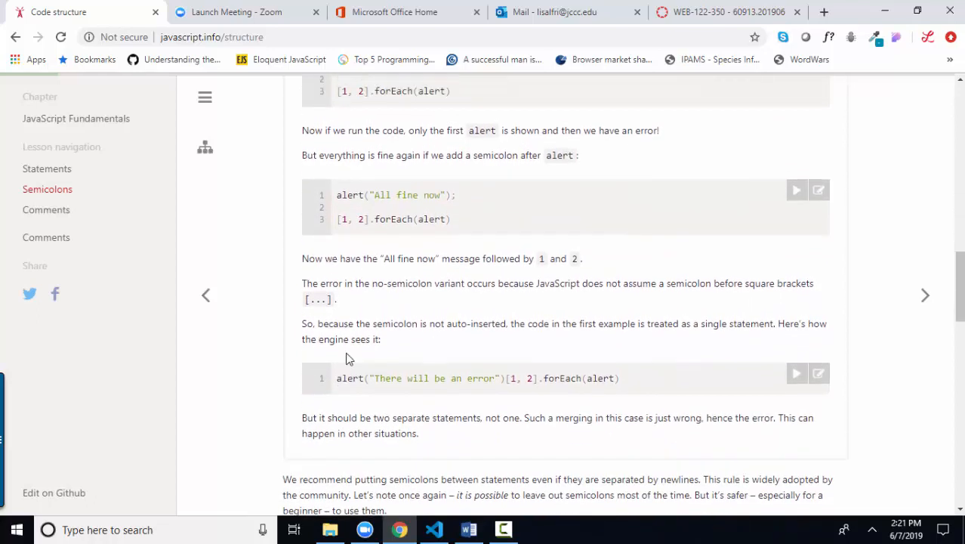
pyautogui.moveTo(337, 377); pyautogui.dragTo(621, 378)
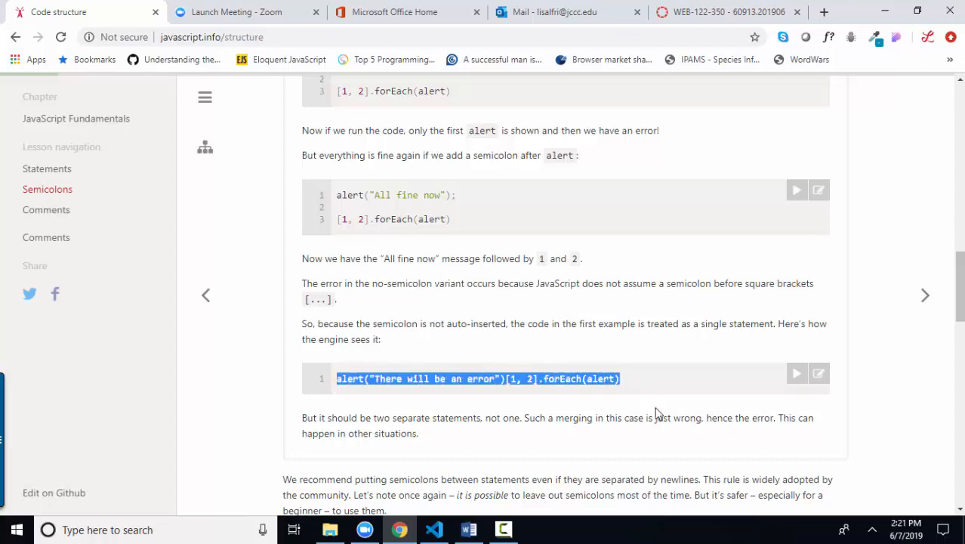
pyautogui.moveTo(652, 408)
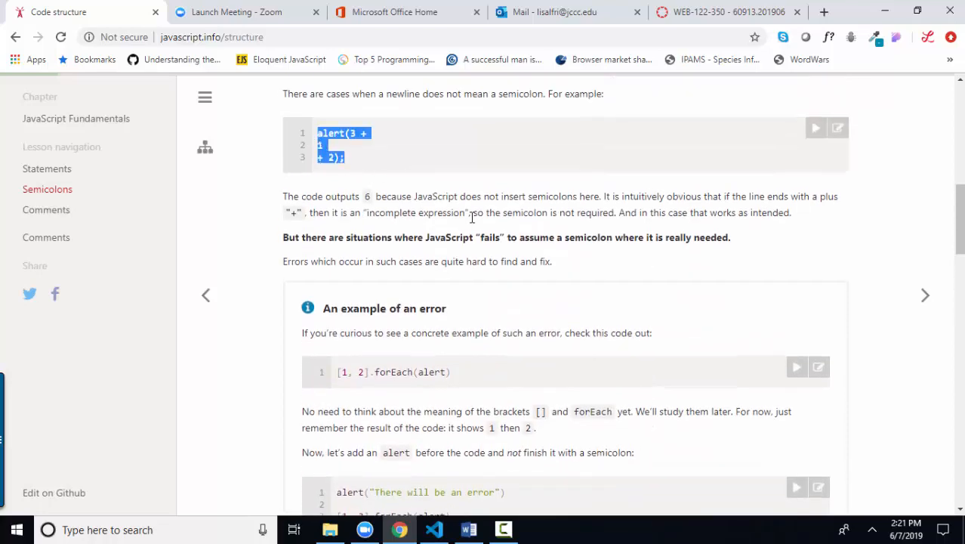
# Step: Scroll back up to the two-line alert example in the Statements section
pyautogui.scroll(3)
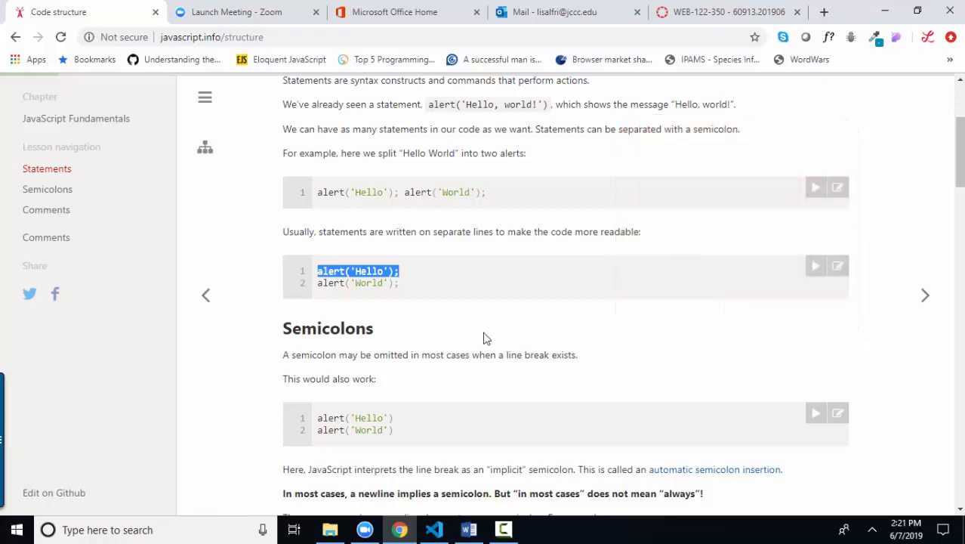
# Step: Highlight the multiline /* ... */ comment block in the Comments section and reach the hotkeys tip
pyautogui.scroll(-3)
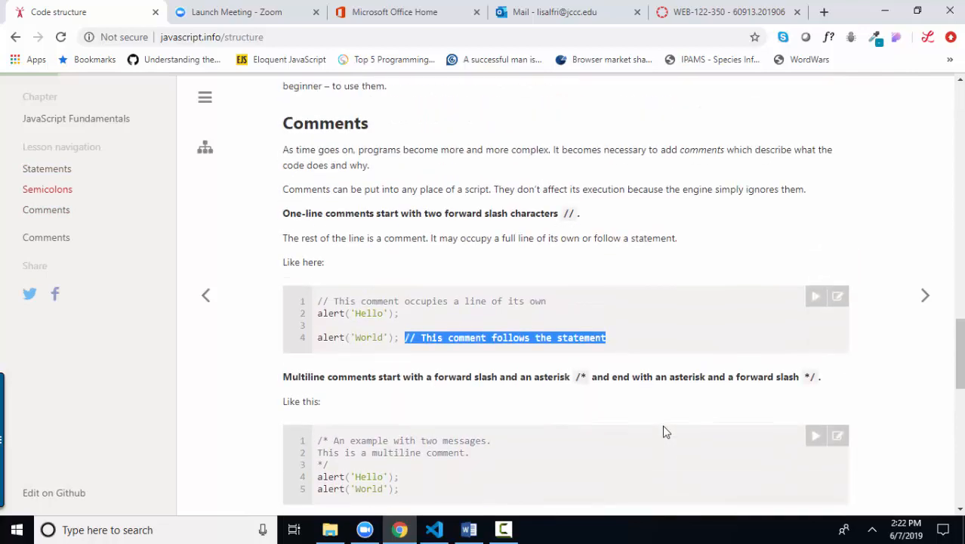
pyautogui.scroll(-3)
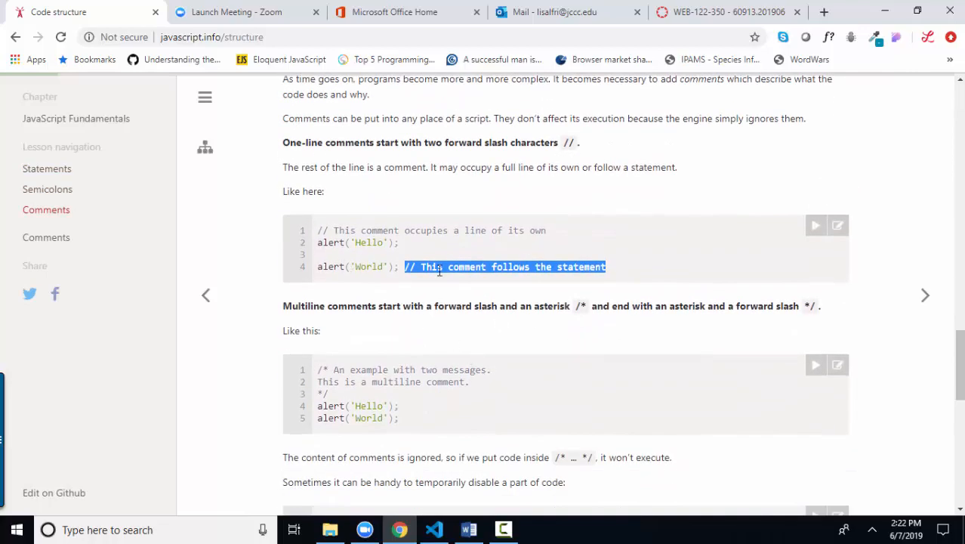
pyautogui.moveTo(317, 370); pyautogui.dragTo(329, 393)
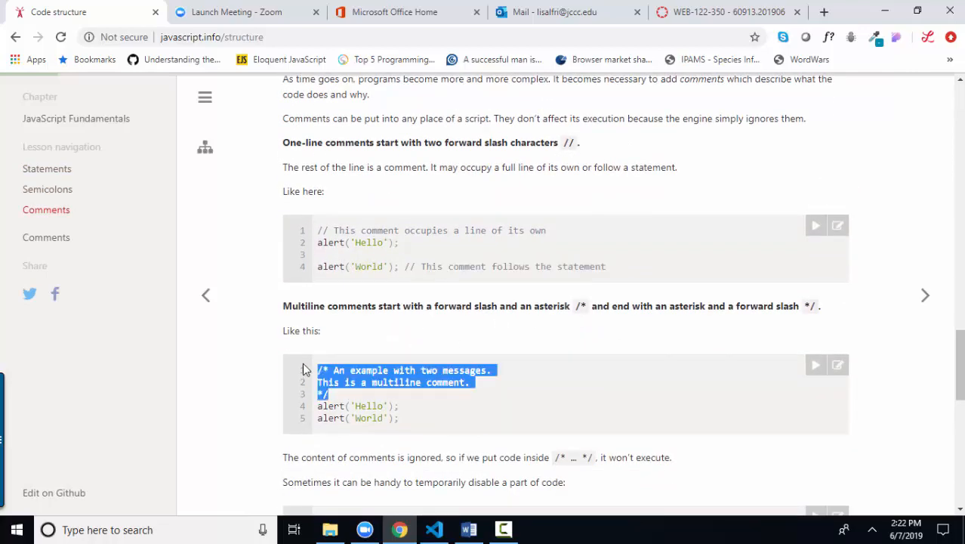
pyautogui.scroll(-3)
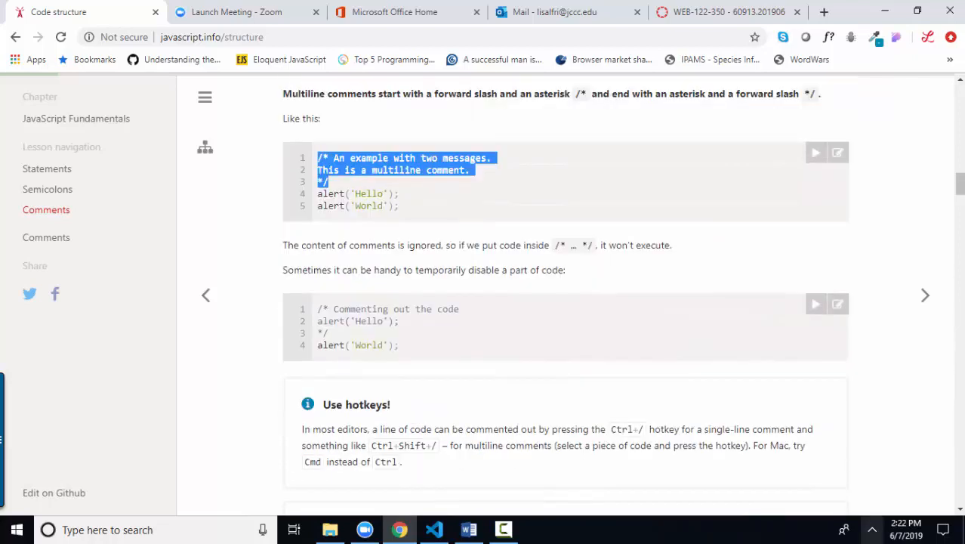